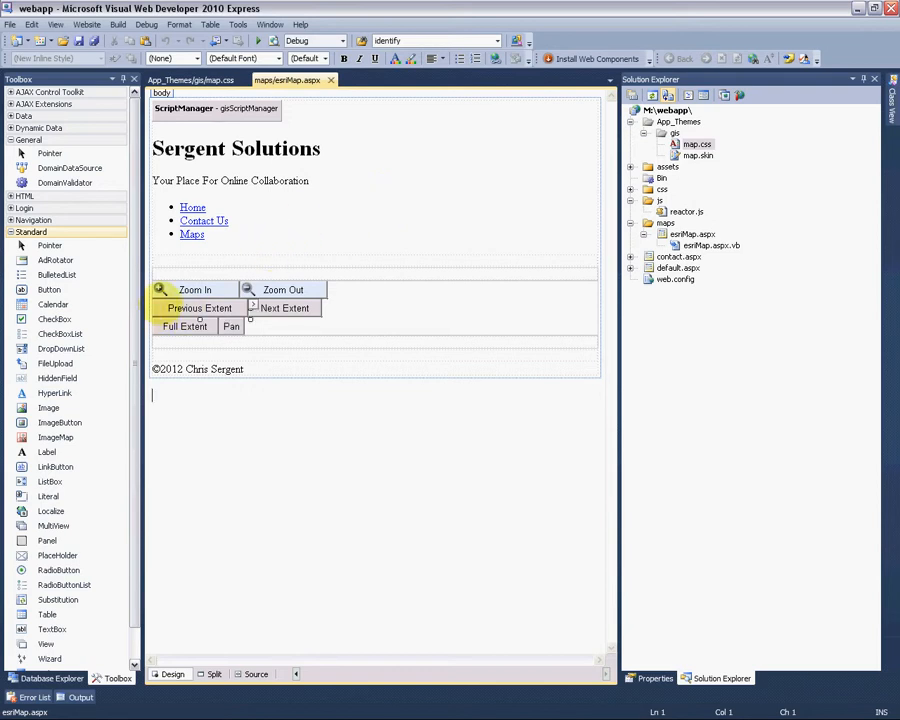
Step: Show map.css with the btnZoomIn and btnZoomOut background-image, colour and 125px width rules
click(283, 290)
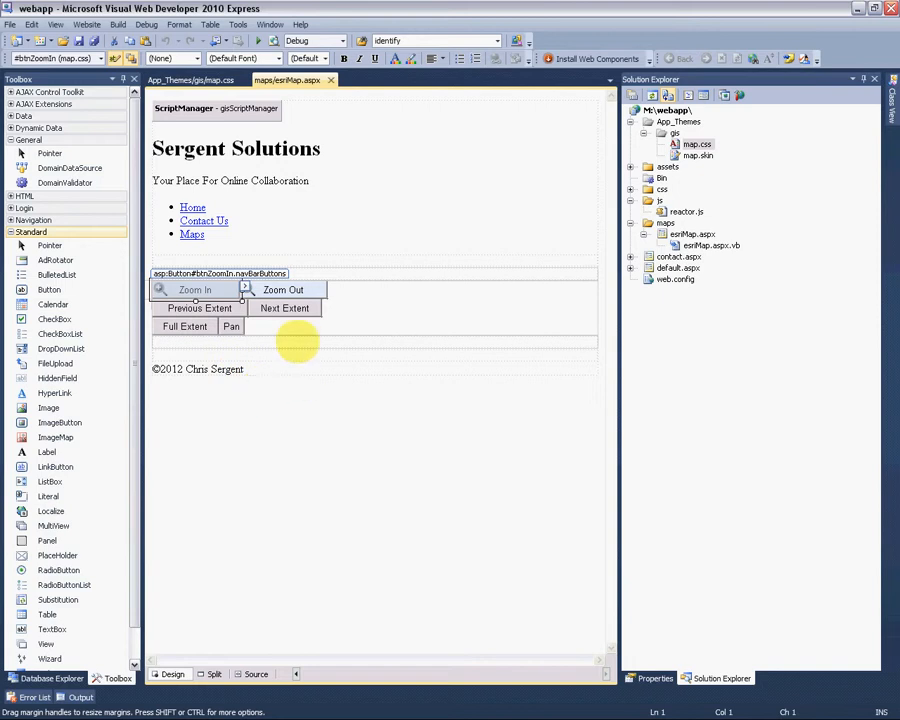
click(283, 289)
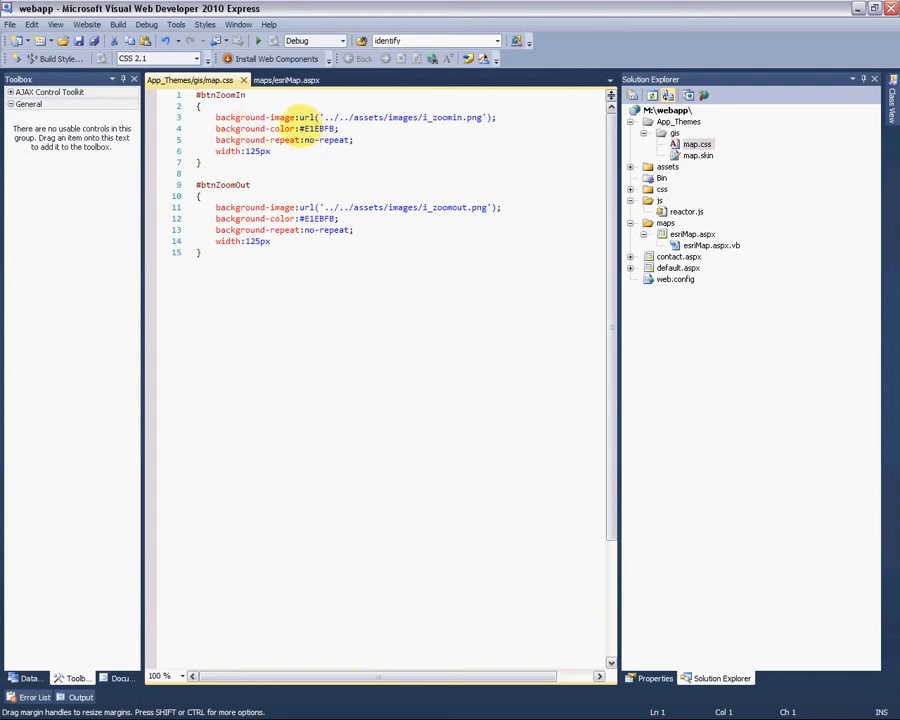
Step: Note the light blue #E1EBFB value, then select Zoom In in esriMap.aspx Design view
double_click(319, 128)
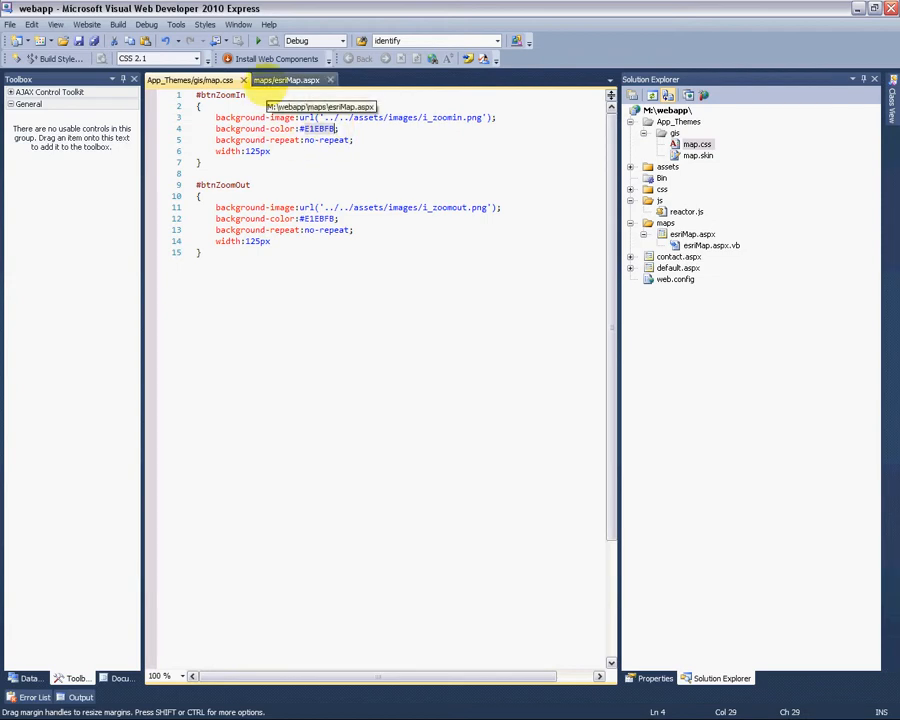
click(177, 673)
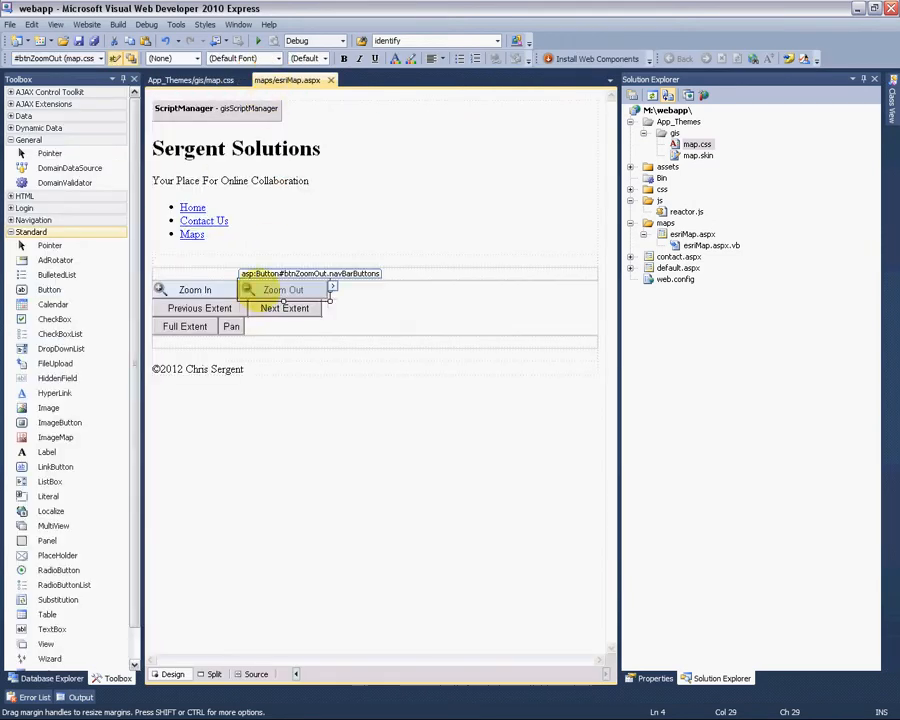
click(195, 289)
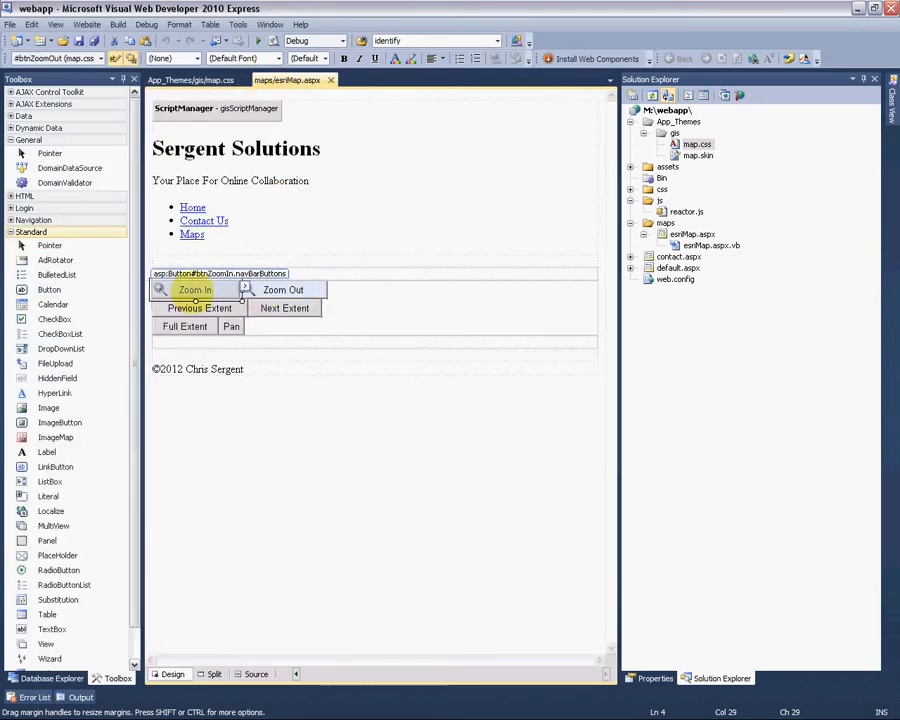
Step: Generate btnZoomIn_Click and make it set btnZoomIn.BackColor to System.Drawing.Color.White
double_click(195, 289)
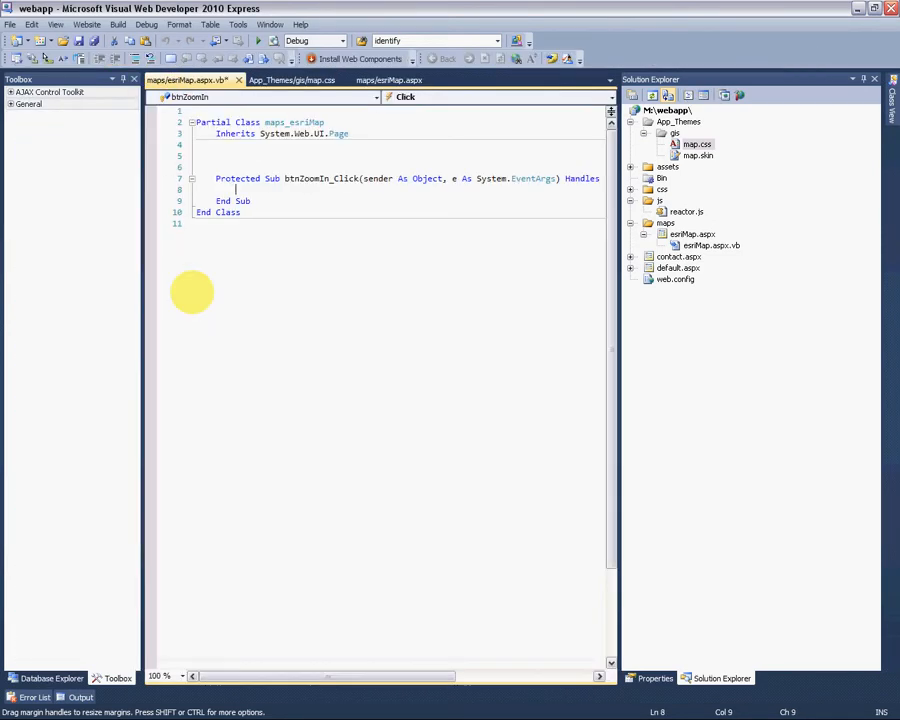
text(btnZoomIn)
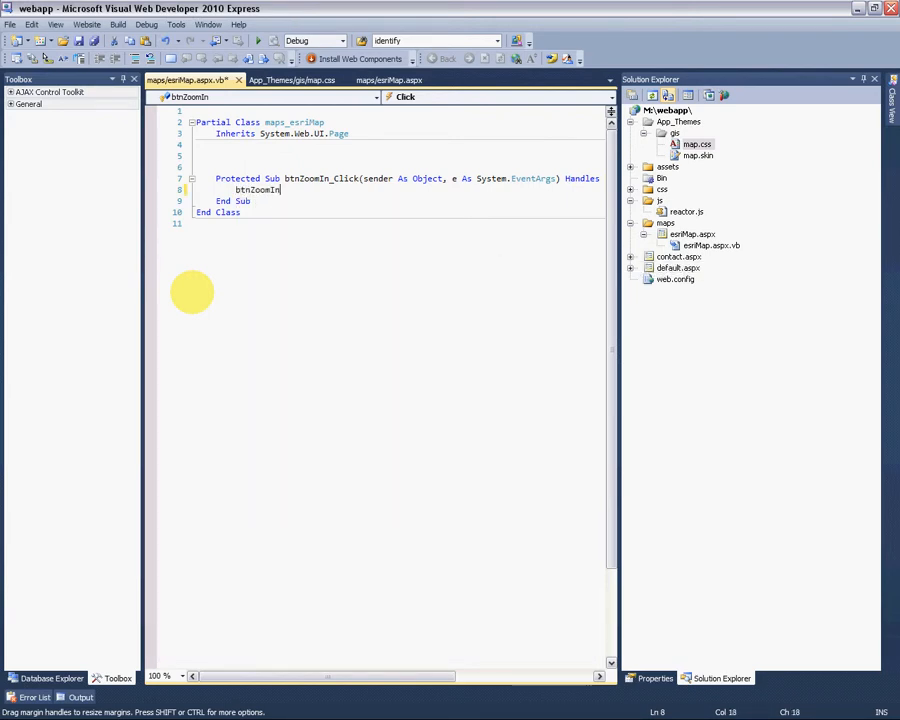
text(.BackColor)
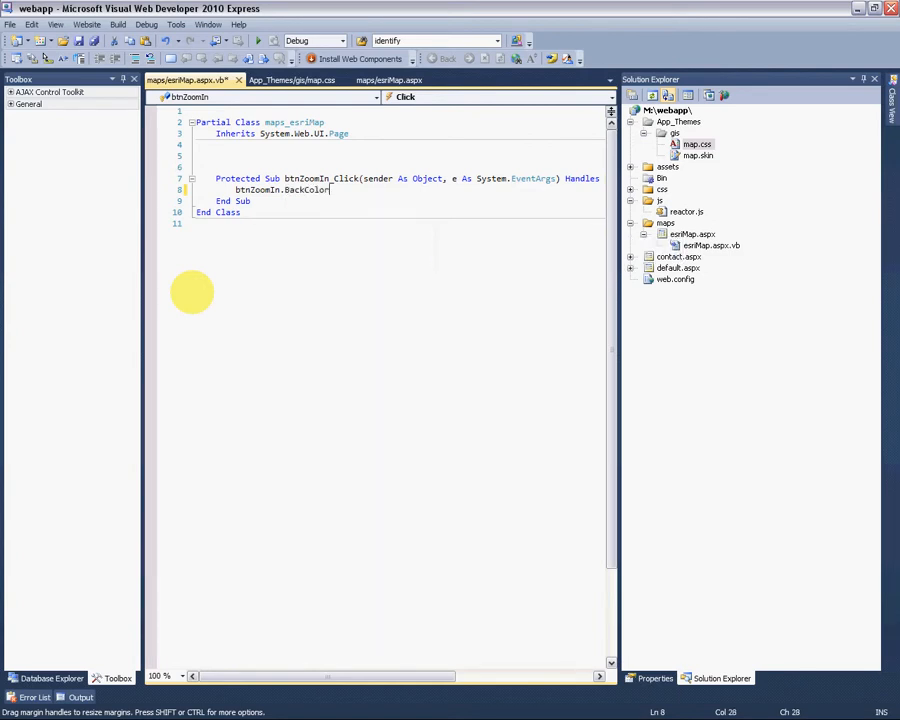
text(= sy)
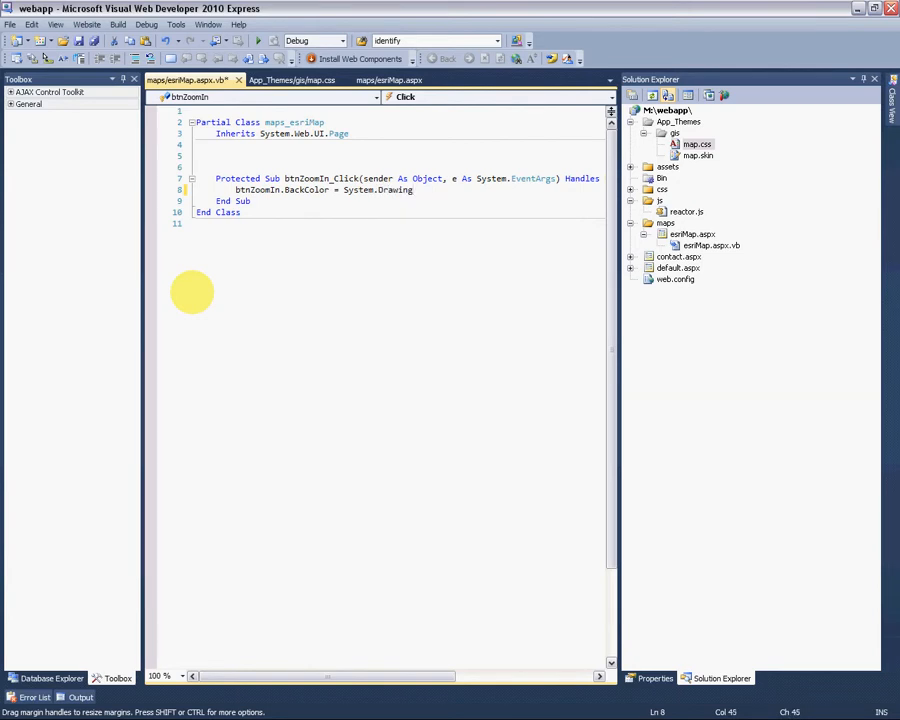
text(.Color)
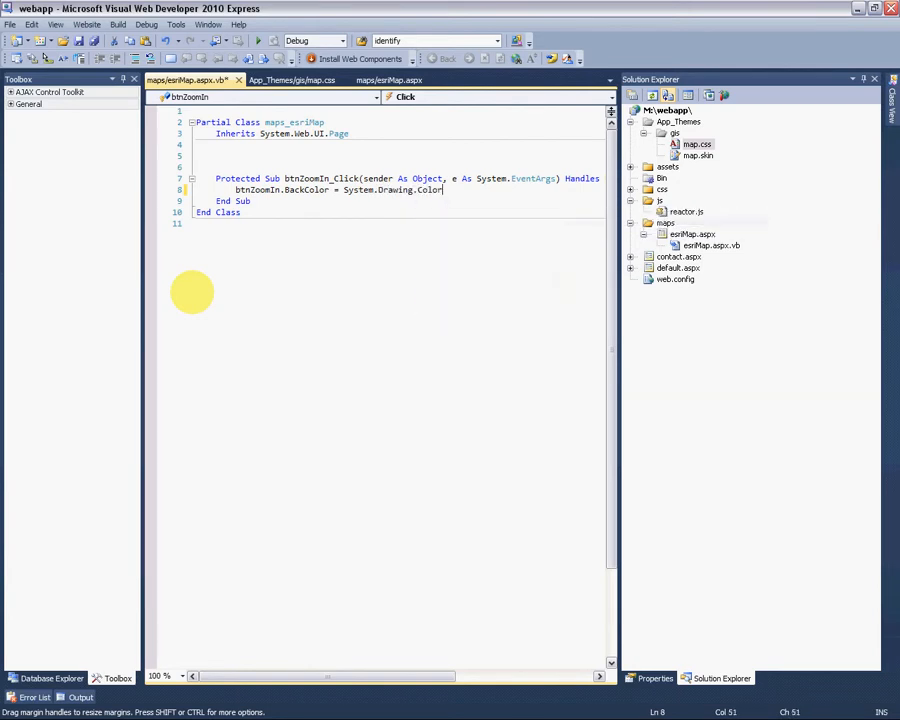
text(.White;)
text(btnZoomOut.BackColor = s)
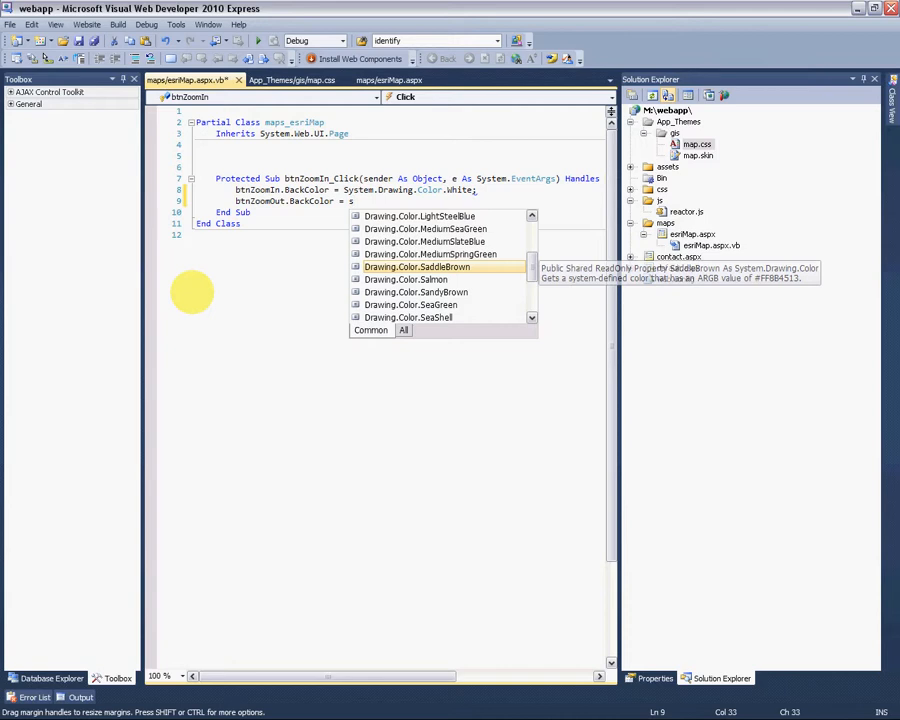
Step: Add btnZoomOut.BackColor = System.Drawing.Color.FromArgb(225, 235, 251) with the stray semicolon removed
text(y)
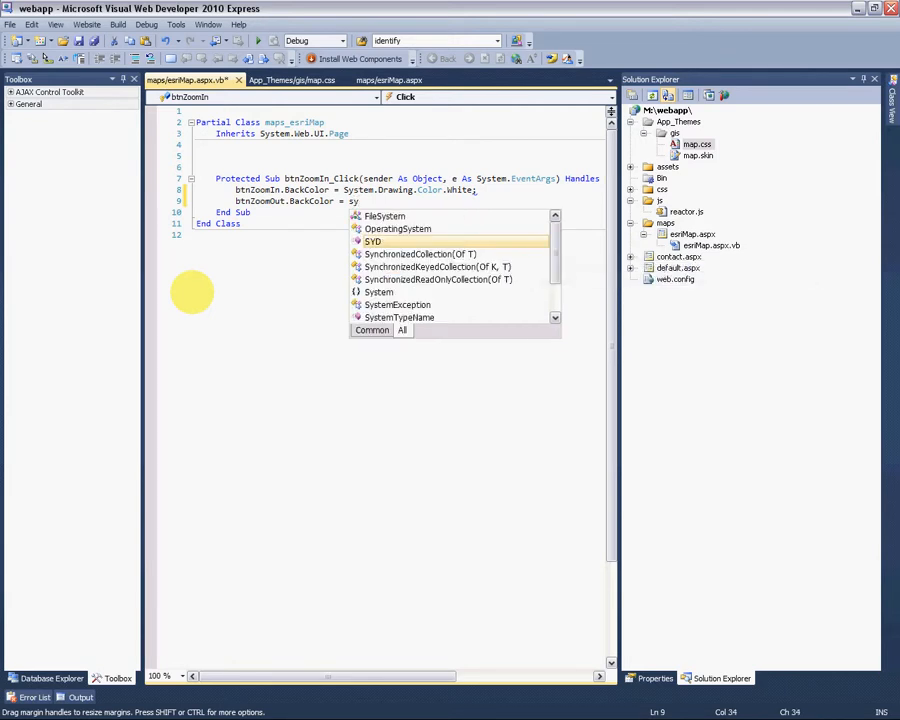
text(dr)
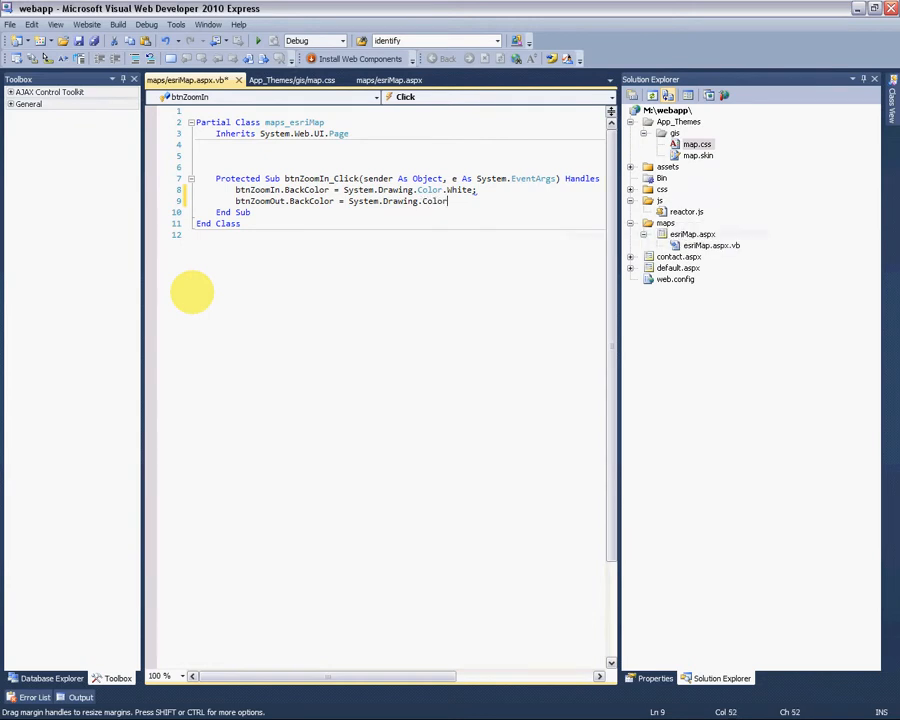
text(.FromArgb)
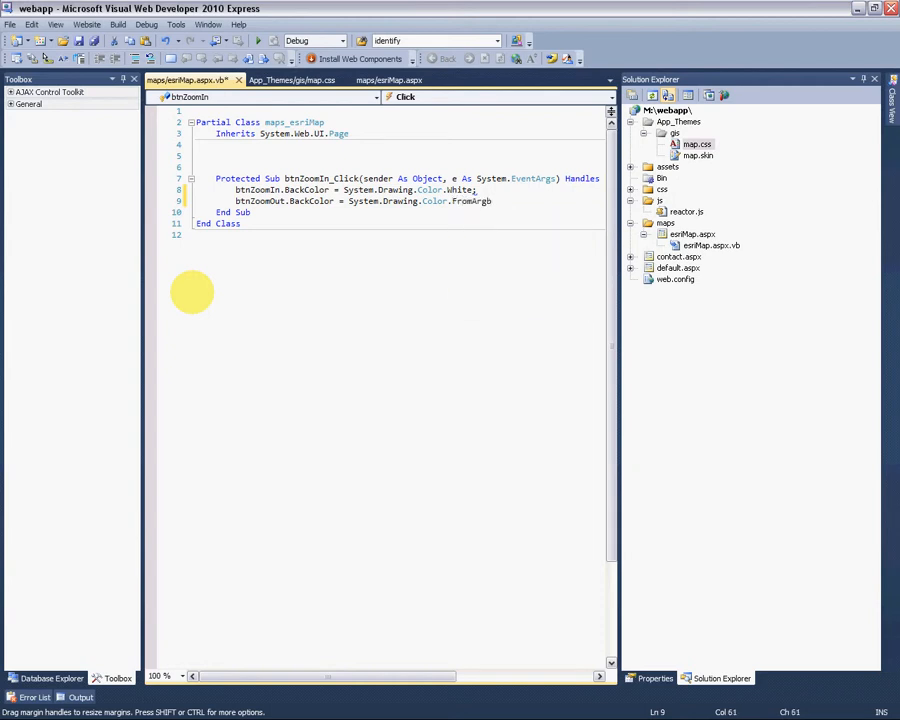
text(()
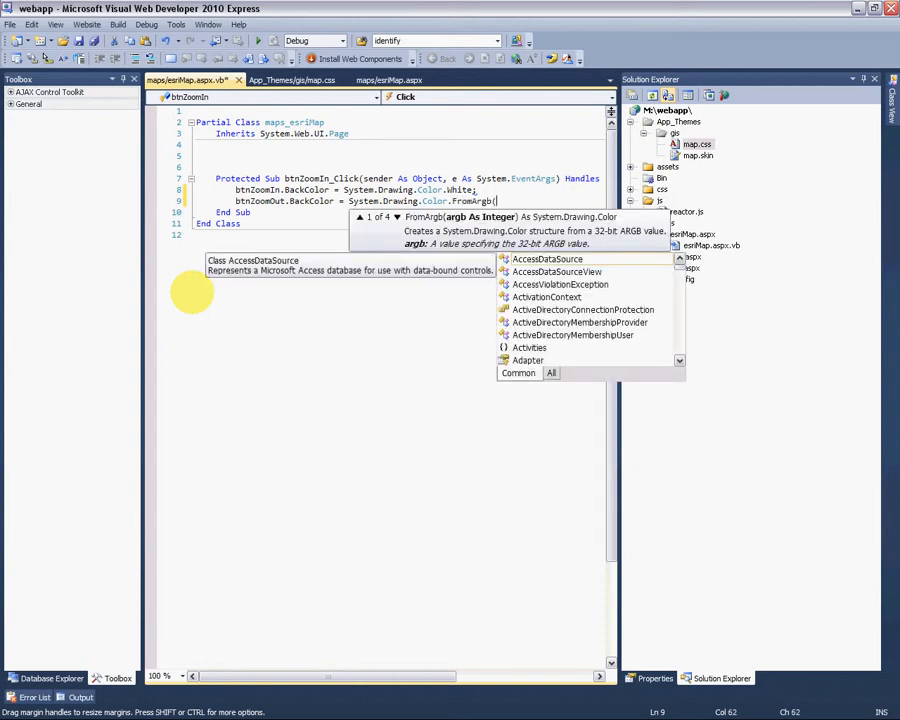
text(225, 235,)
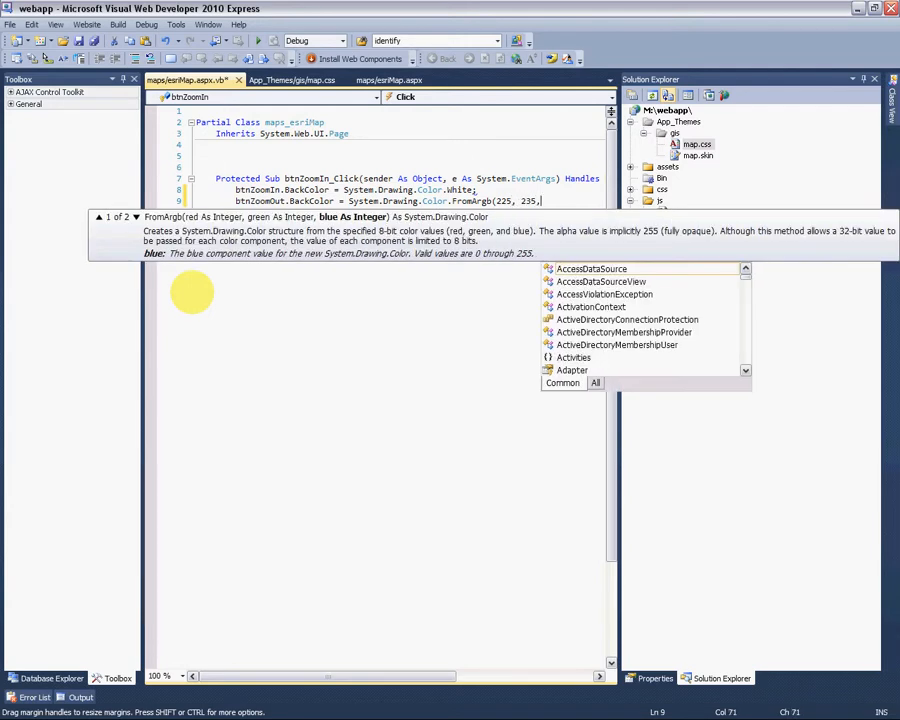
text(251);)
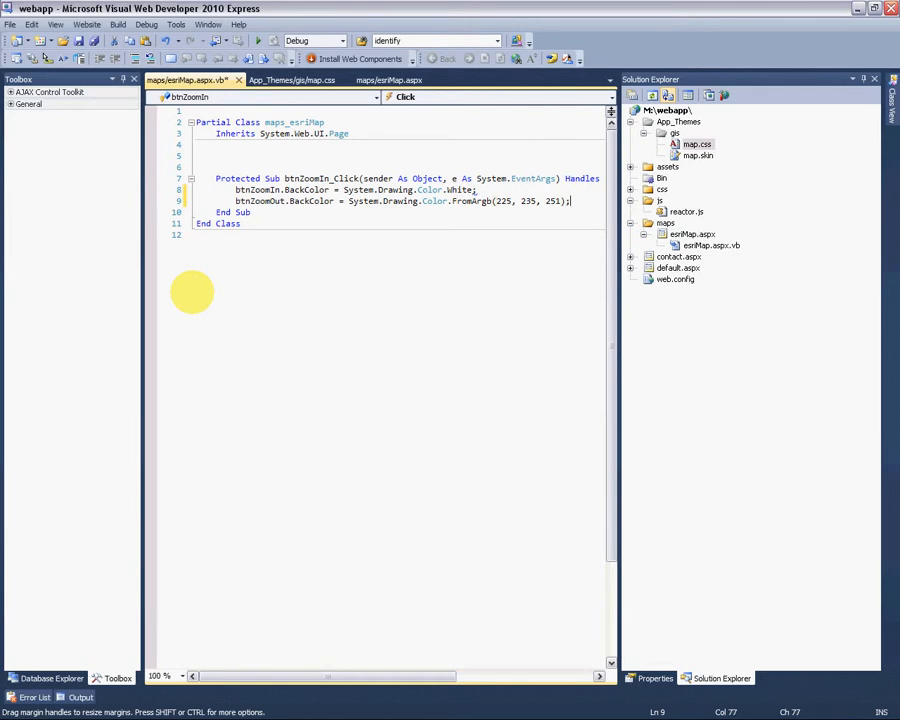
key(BackSpace)
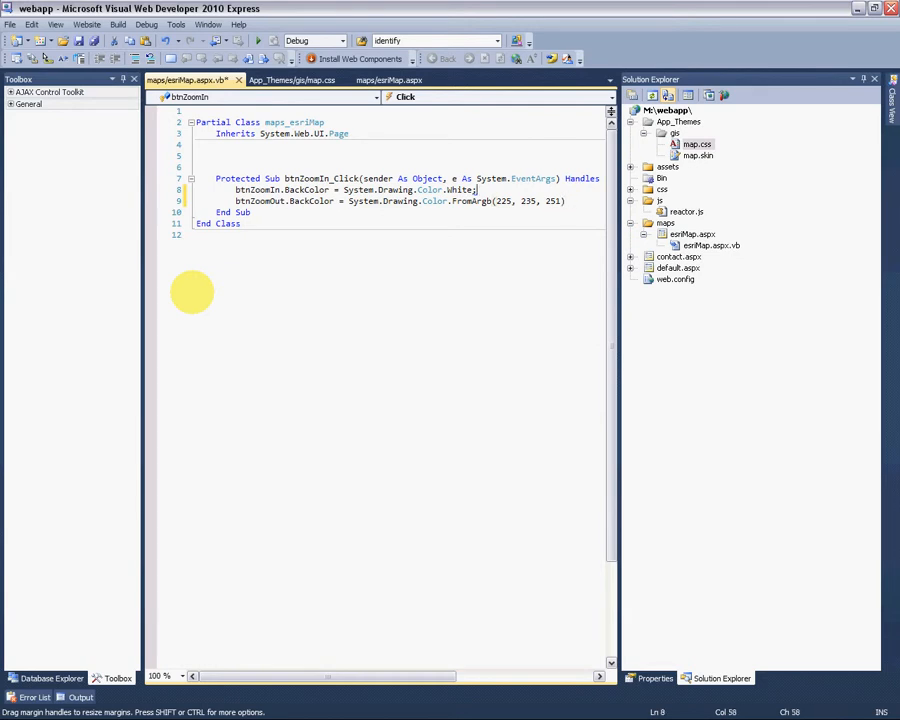
text(White)
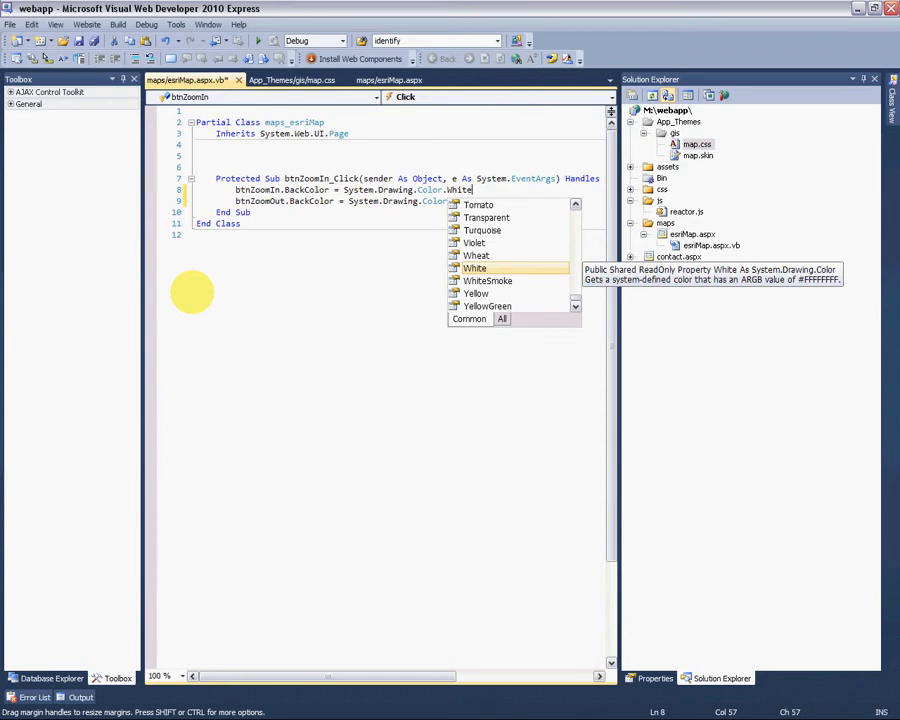
text(FromArgb(225, 235, 251))
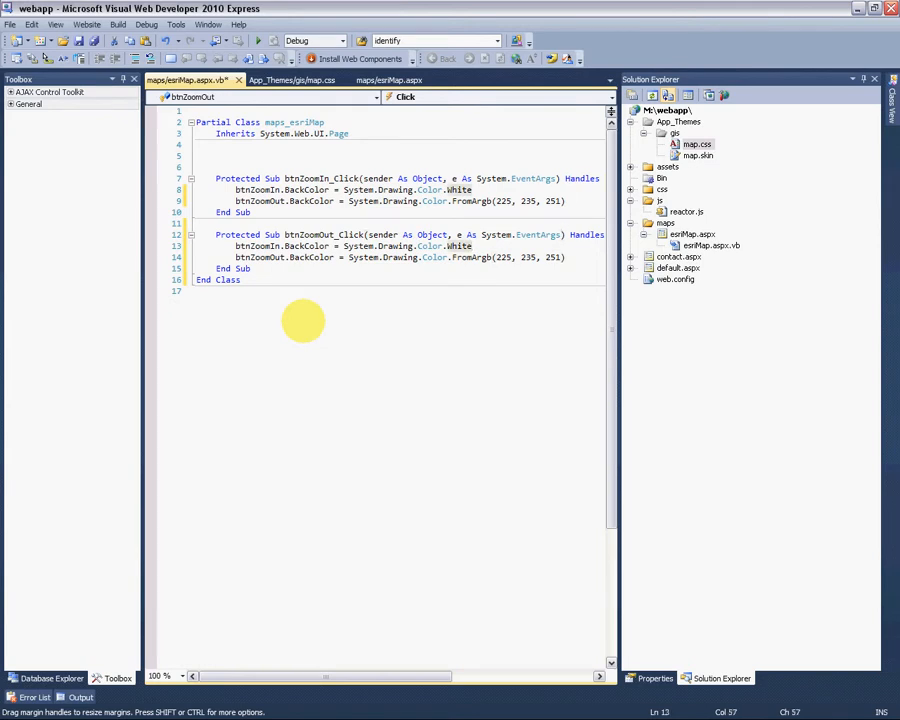
Step: Finish btnZoomOut_Click with the colours swapped and view esriMap.aspx in the browser
click(270, 246)
text(Out)
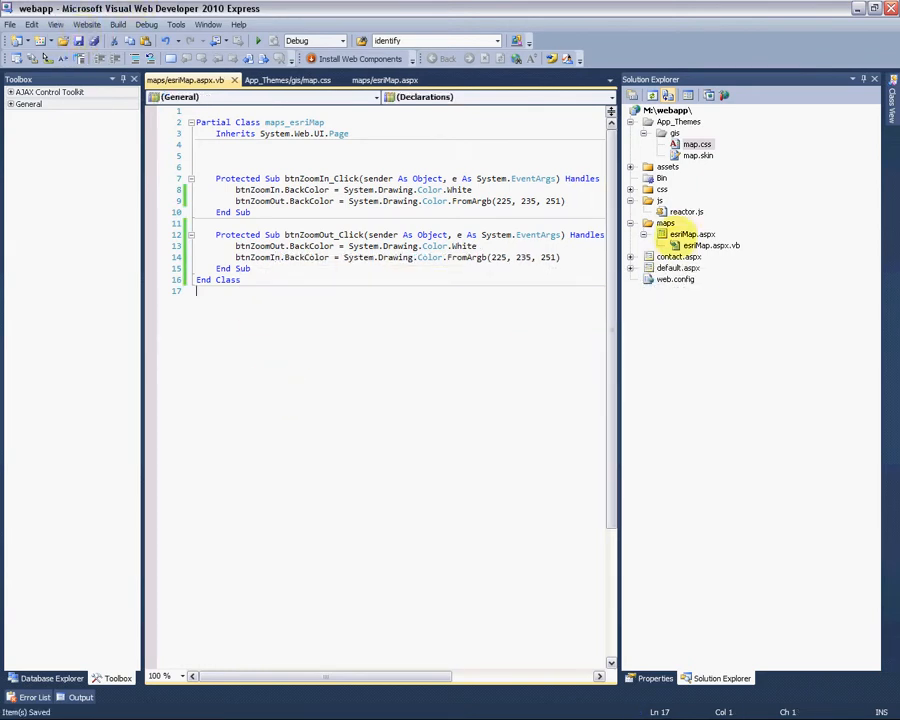
right_click(690, 234)
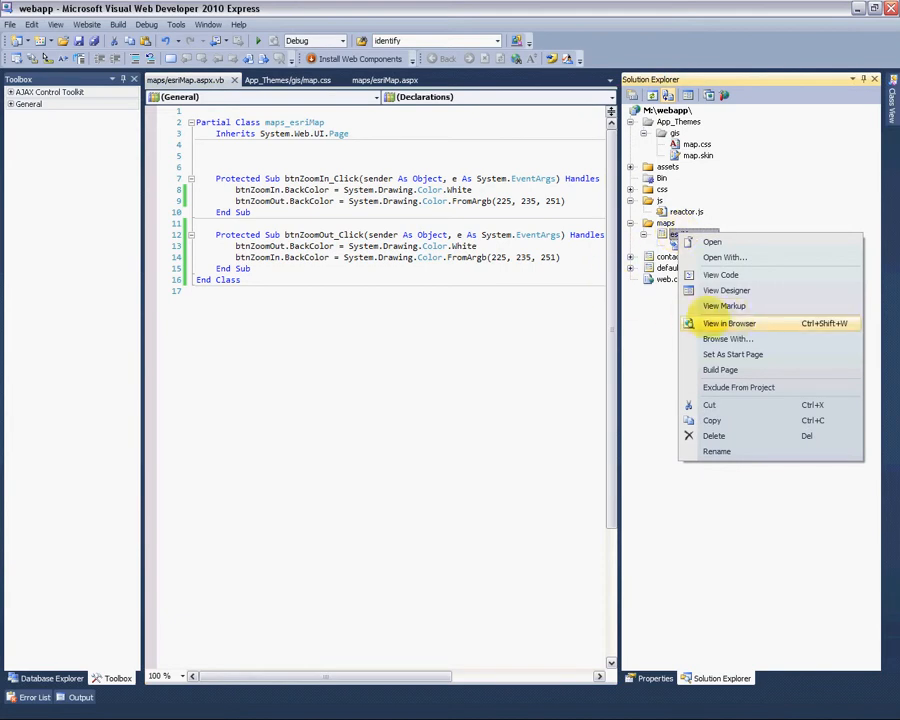
click(729, 323)
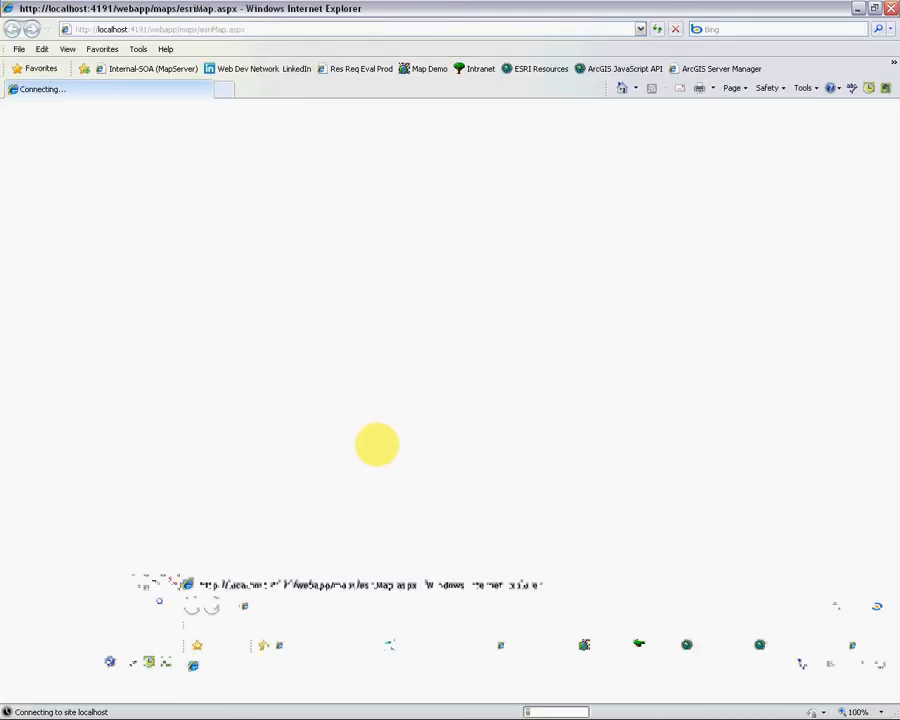